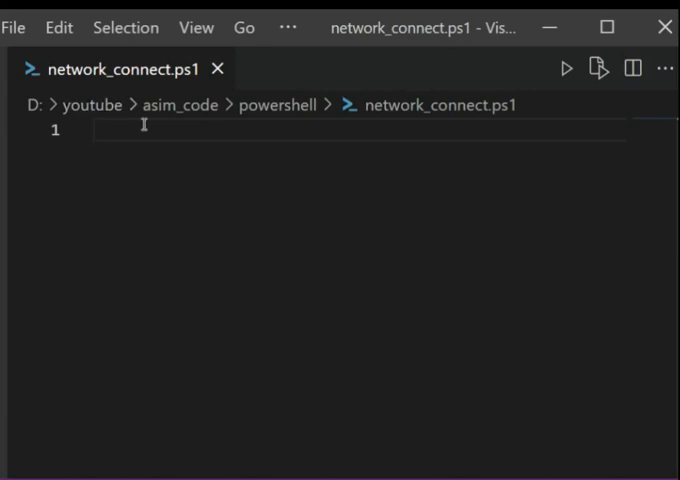
Step: Write line 1 as Write-Host -ForegroundColor Yellow "[+] internet connectivity Check" and start line 2
text(Write-Host)
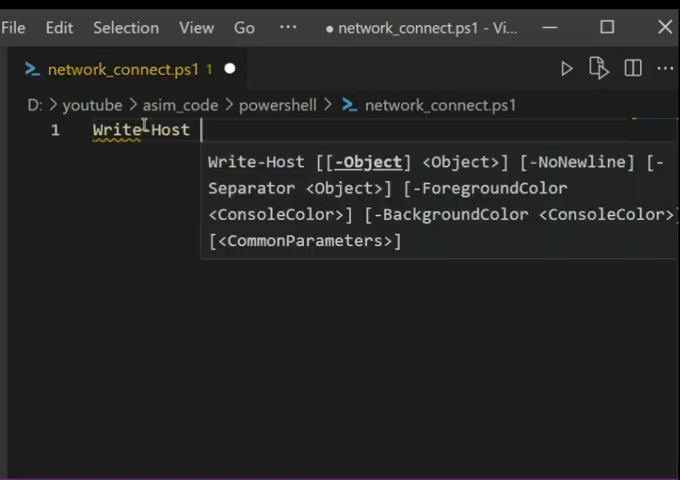
text(-)
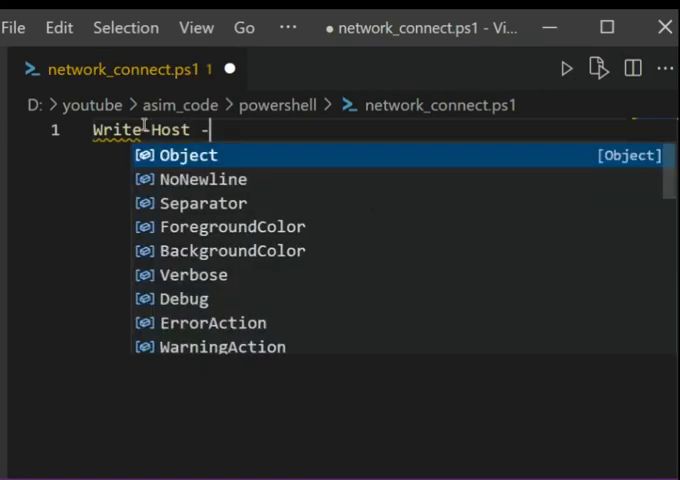
text(Fore)
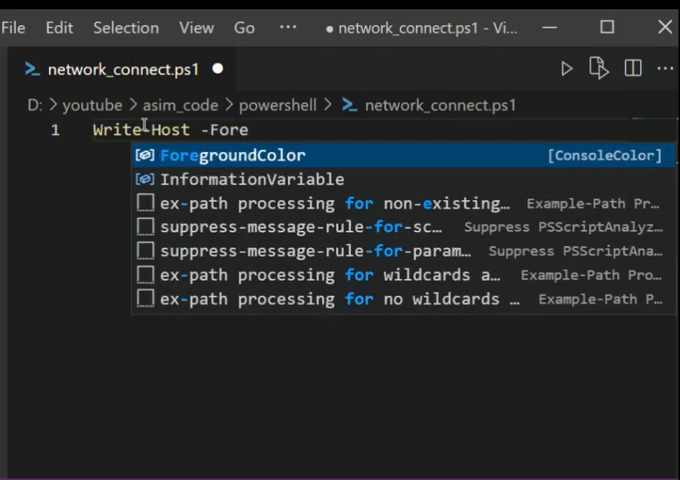
key(Tab)
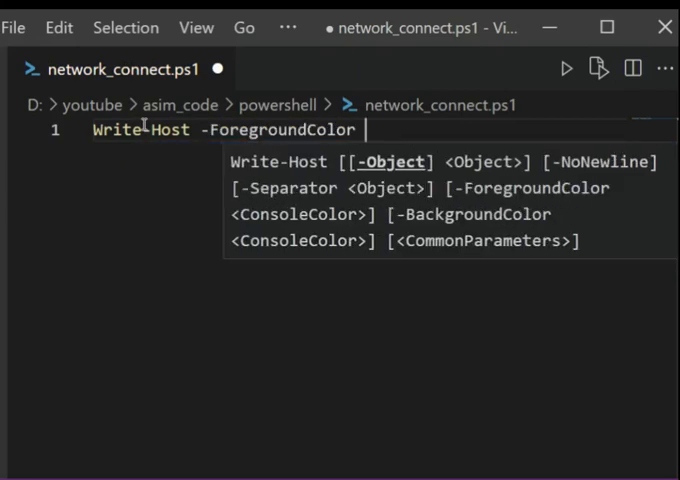
text(Ye)
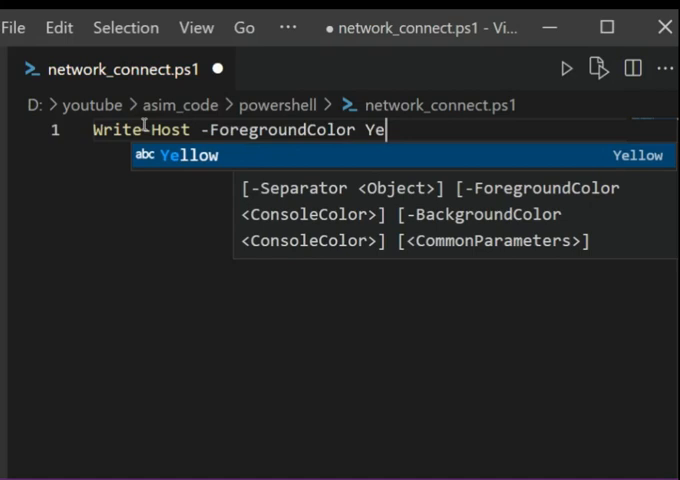
key(Tab)
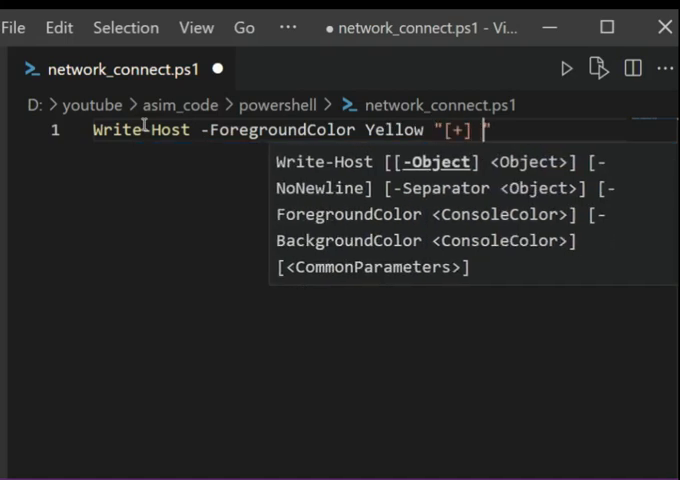
text(inte)
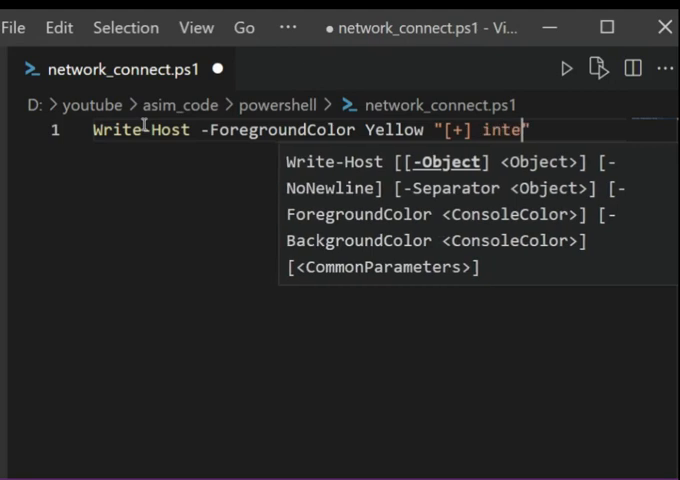
text(rnet)
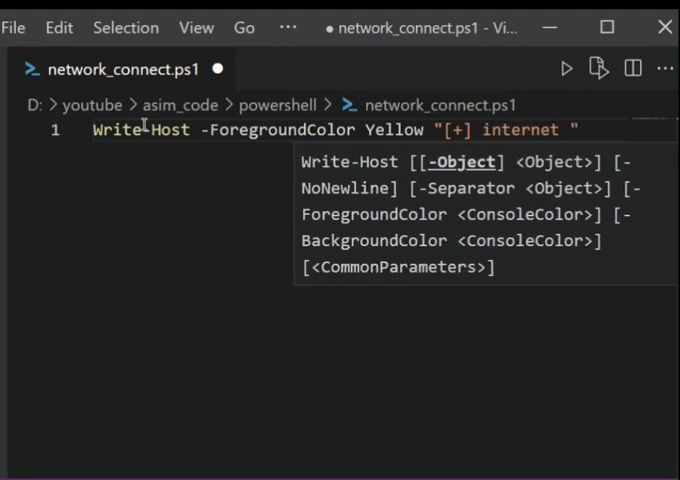
text(connect)
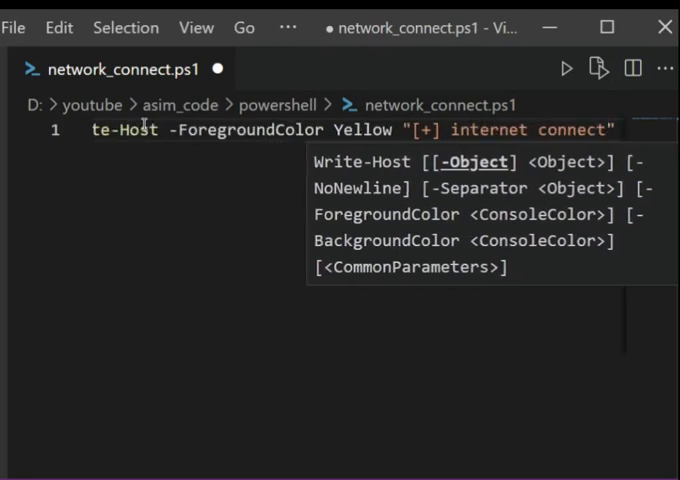
text(ivity)
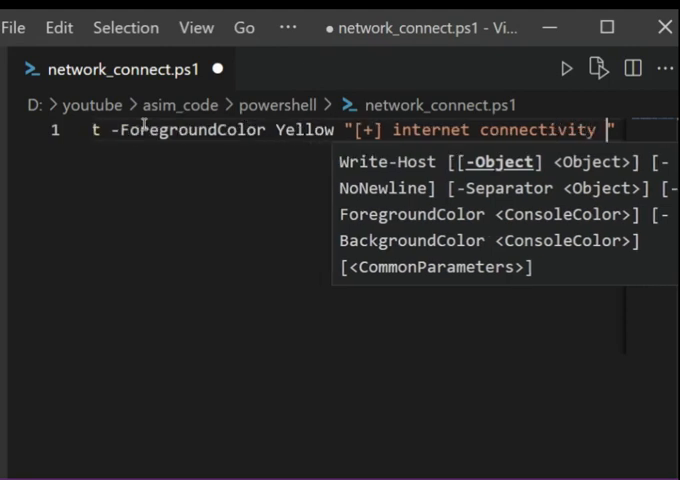
text(Check)
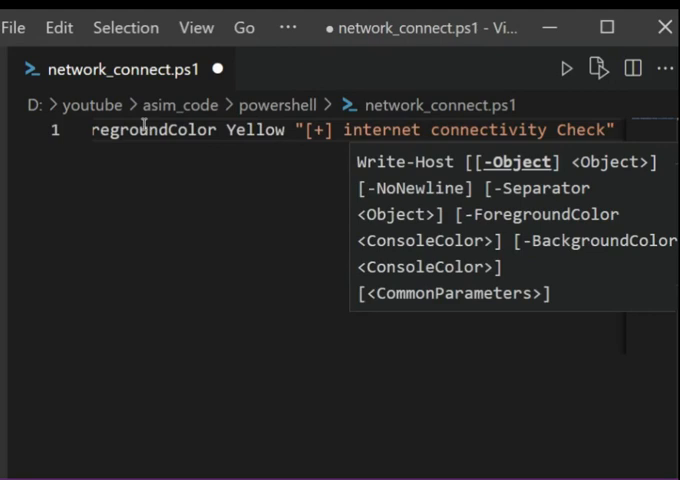
key(Enter)
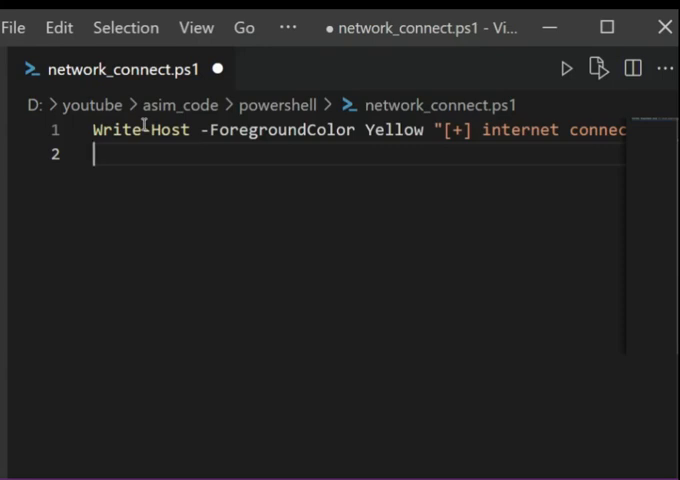
text($)
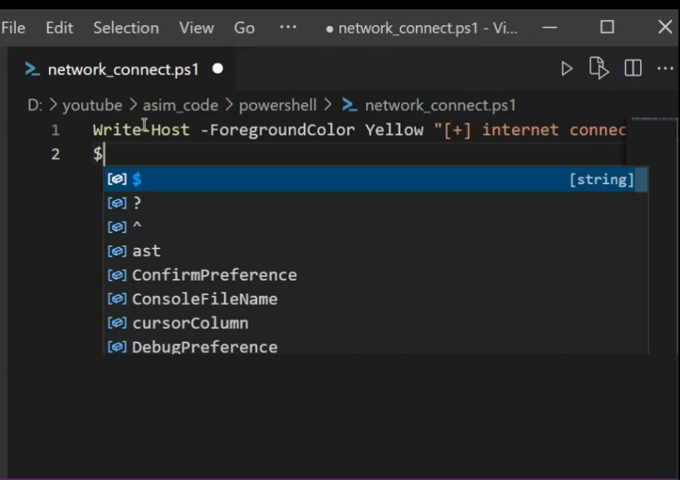
text(In)
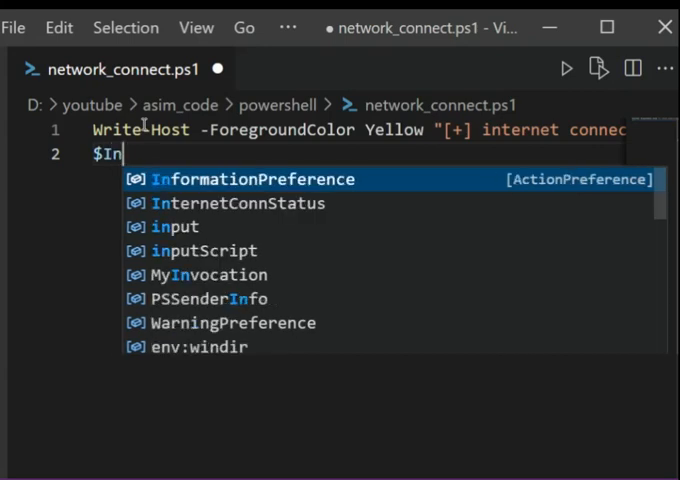
text(t)
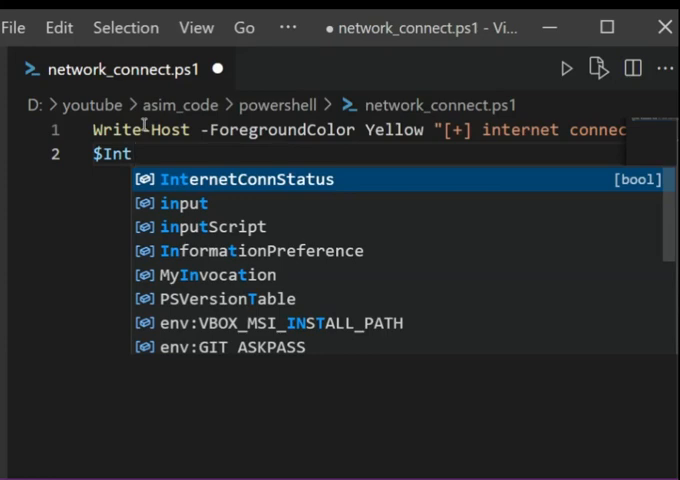
text(Conn)
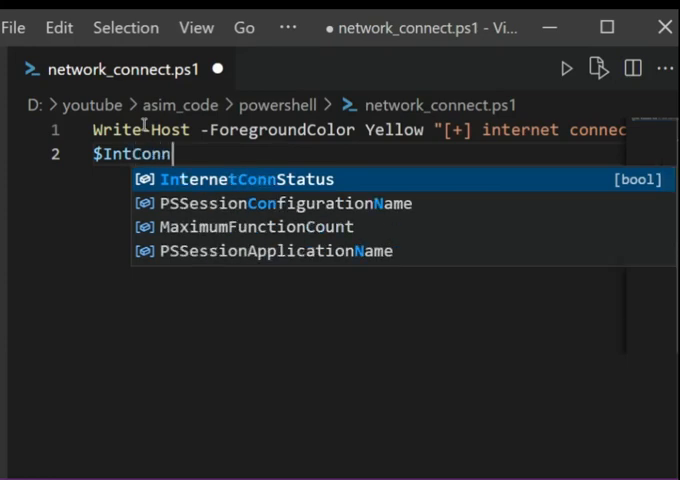
text(Status =)
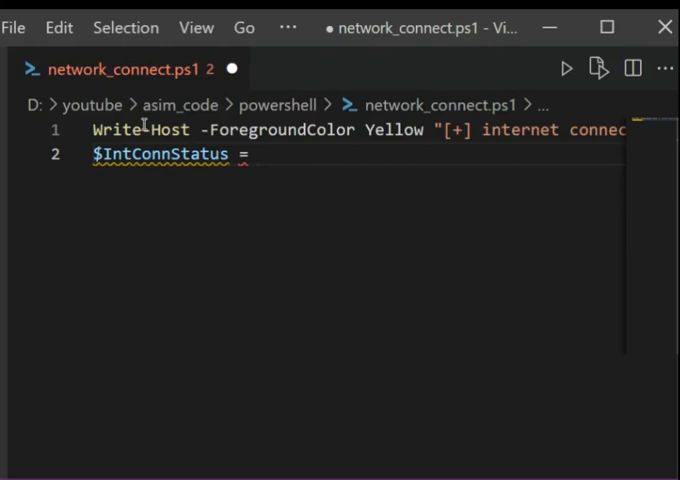
text([bool])
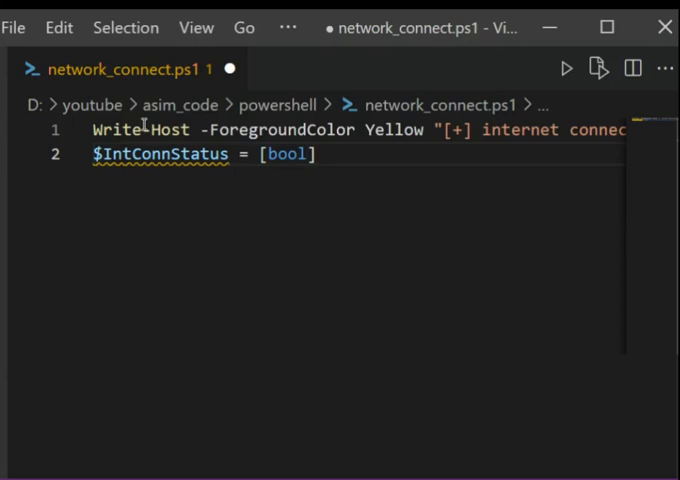
text(())
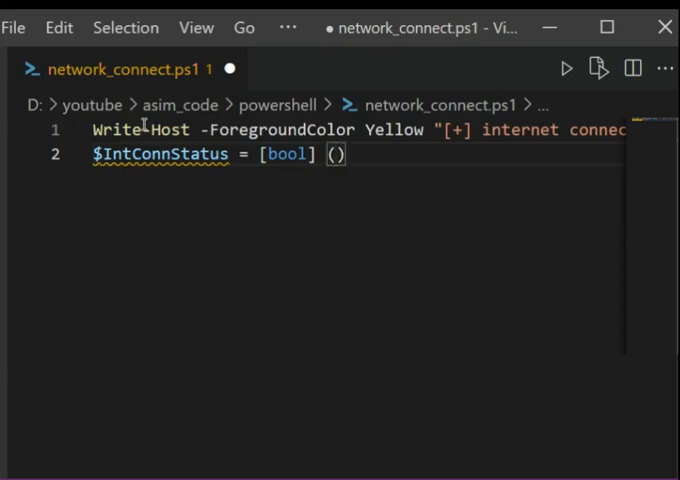
text(Tes)
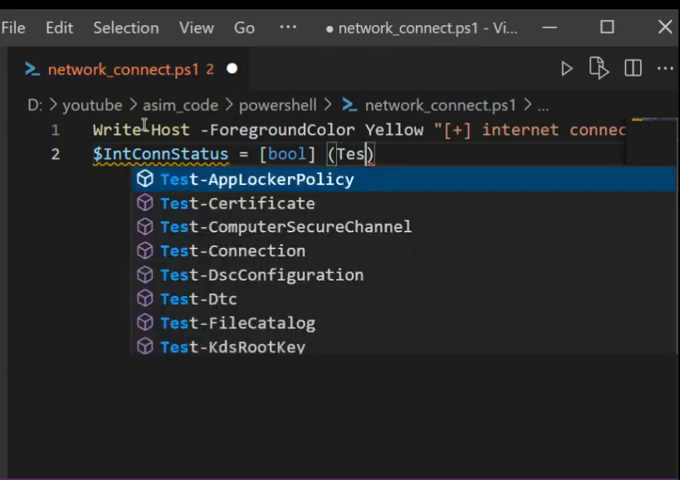
text(t-)
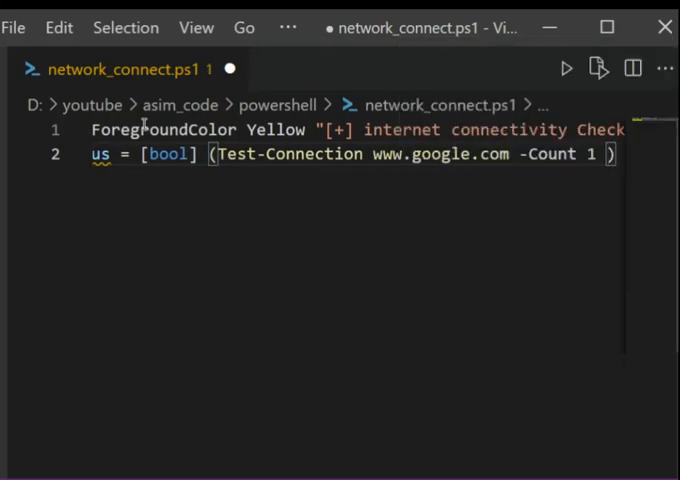
text(-ErrorAction S)
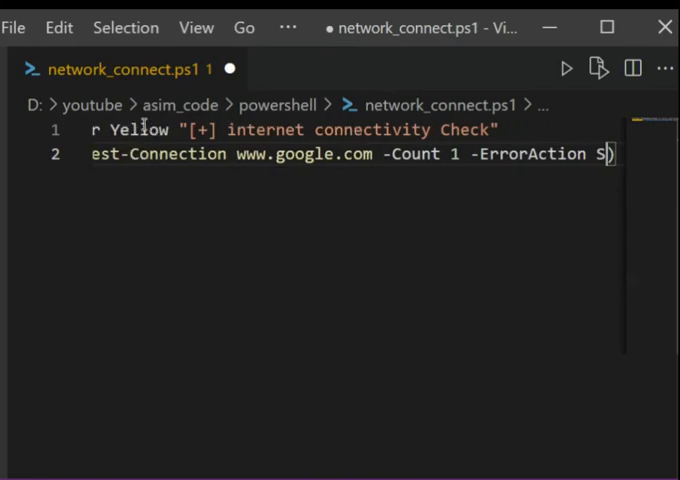
text(il)
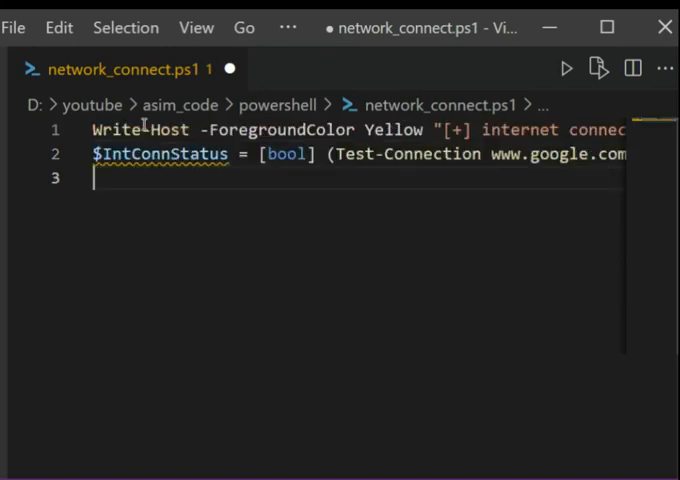
Step: Write the if condition checking whether $IntConnStatus equals $true
text(if)
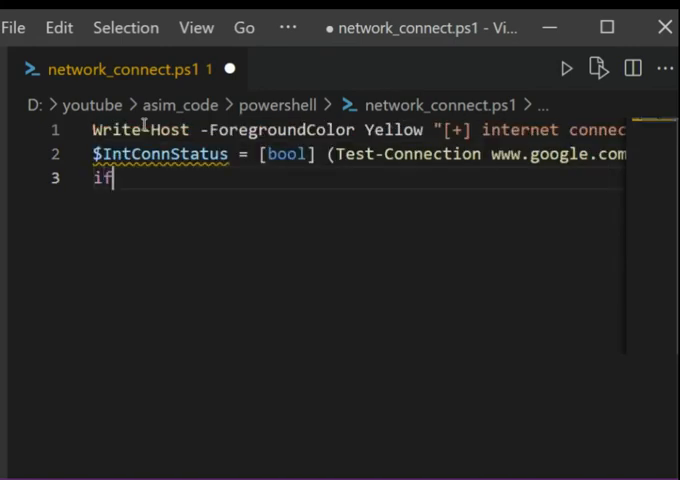
text(())
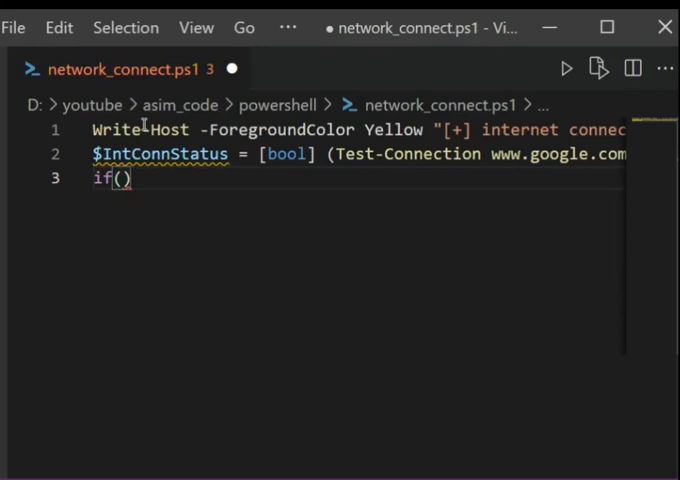
text($int)
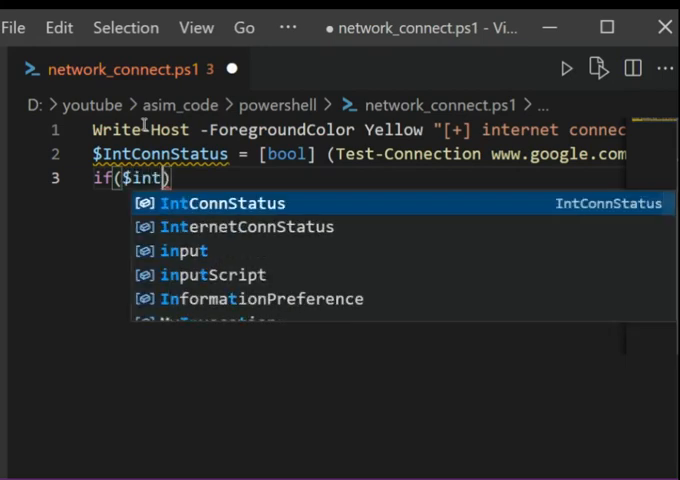
key(BackSpace)
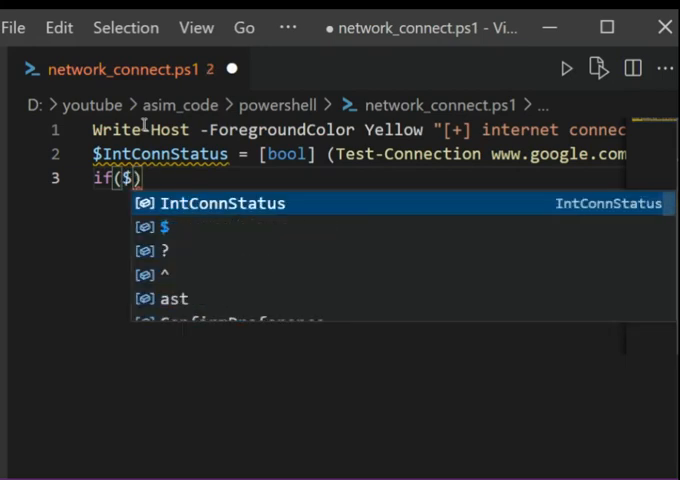
text(IntConnStatus -eq)
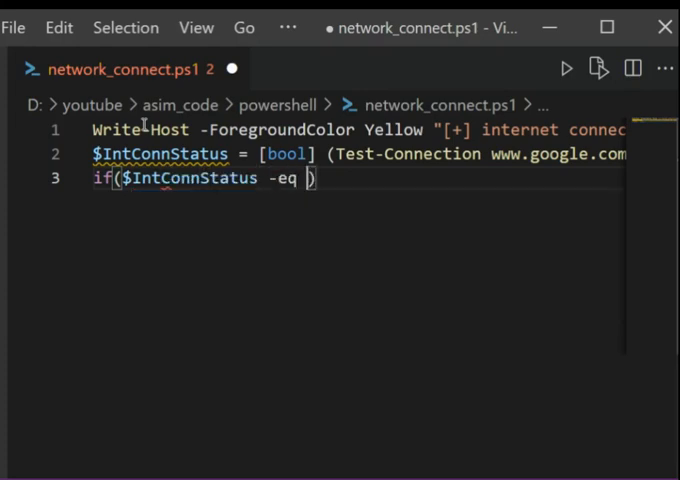
text($)
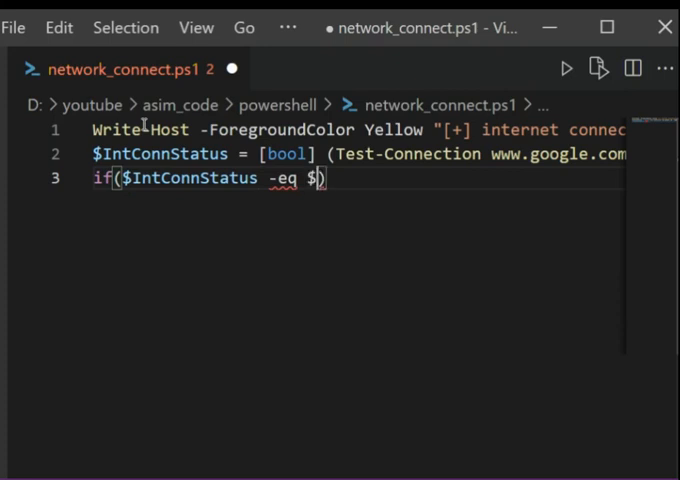
text(true)
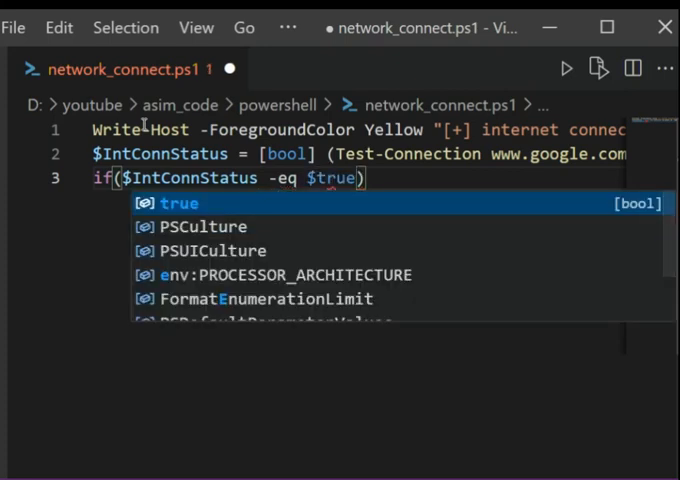
key(Escape)
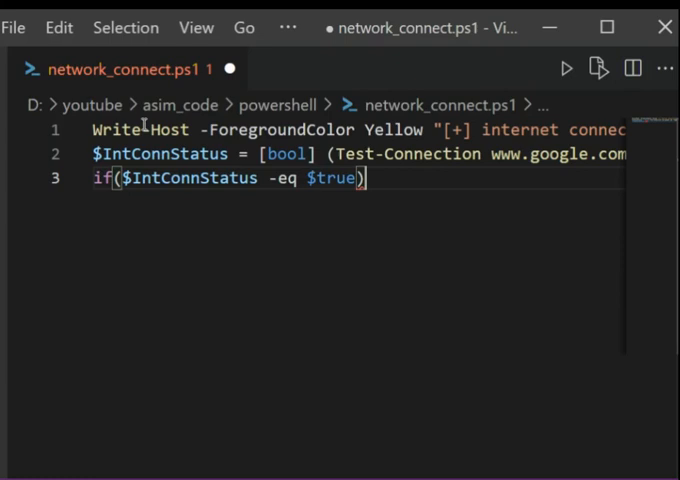
Step: Give the if block a Write-Host "Connected to Internet" body
text({)
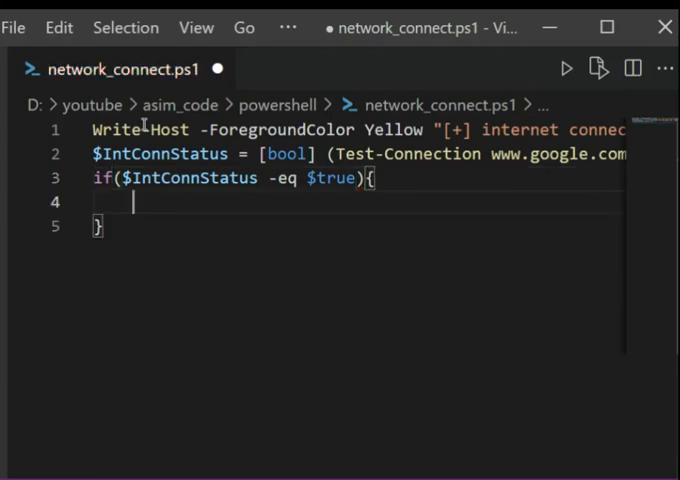
text(Wri)
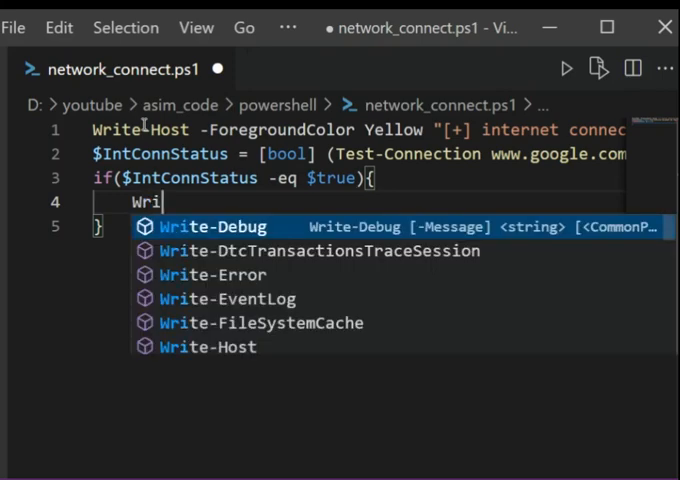
text(te-Host)
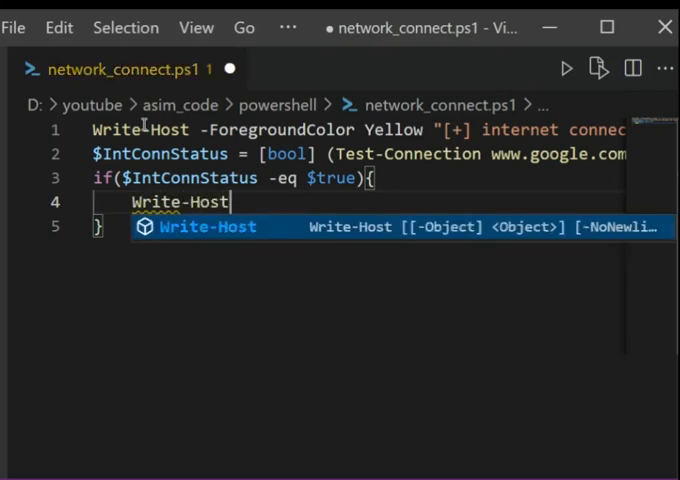
key(Escape)
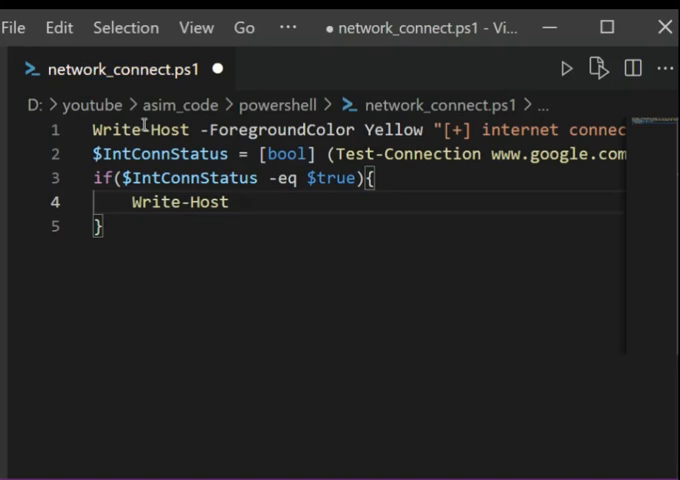
text("Co)
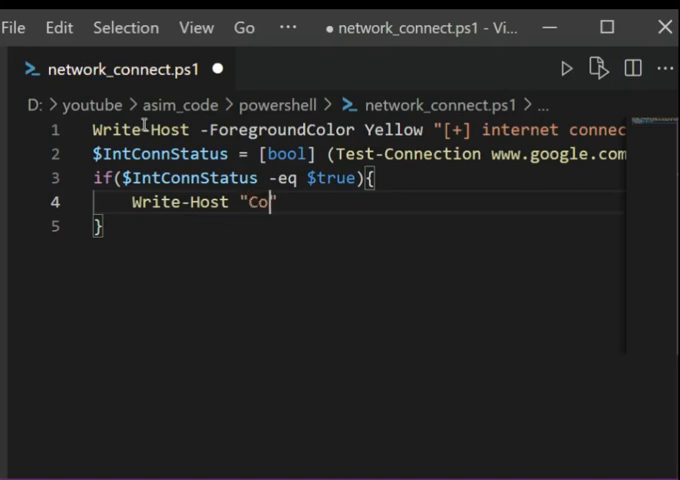
text(nnected to Internet)
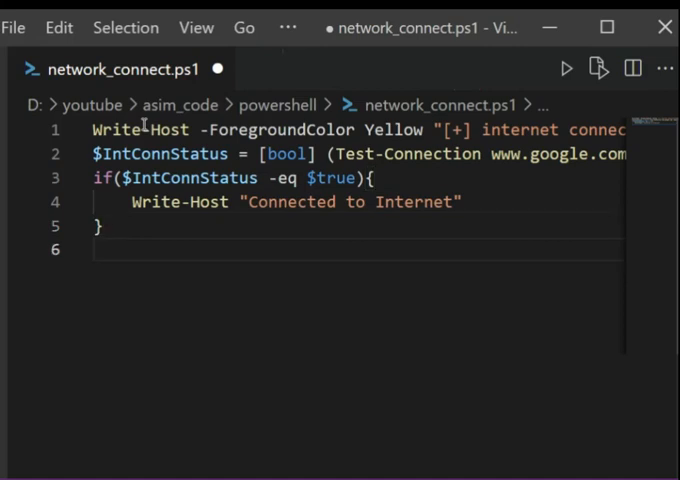
Step: Add an else block writing "Not connected to Internet" and run the script
text(else{)
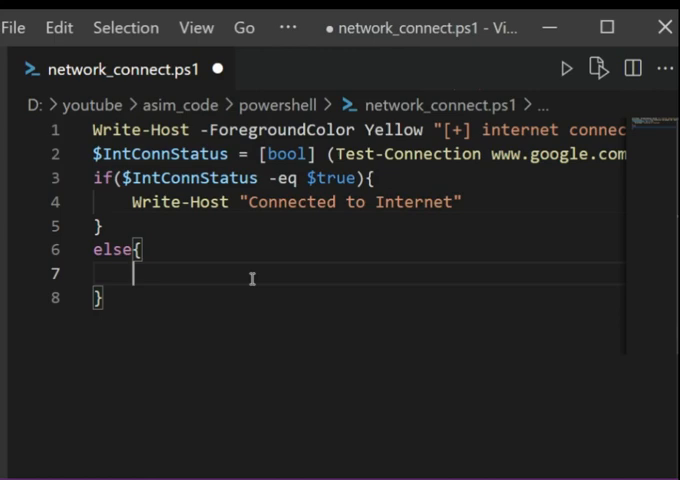
text(Write-Host "Not connected to Internet")
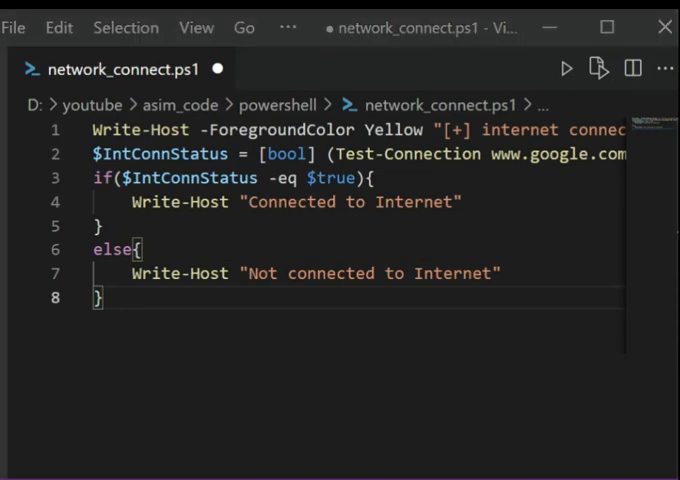
click(565, 68)
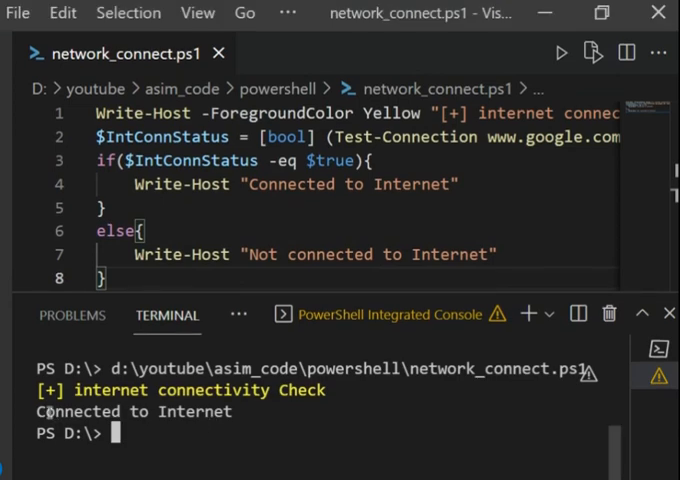
mouse_move(296, 412)
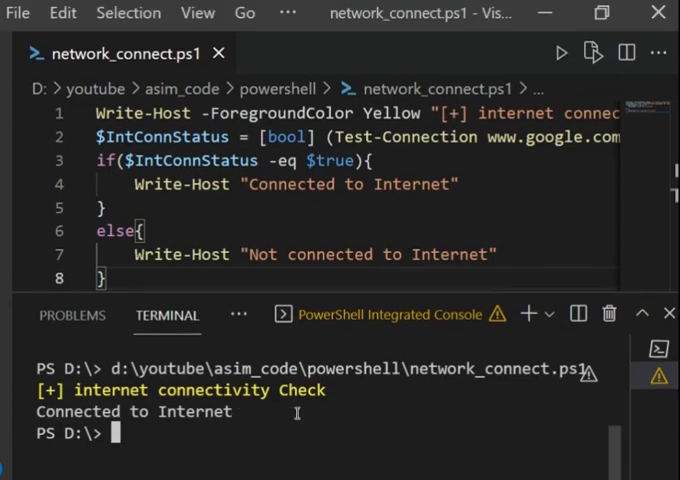